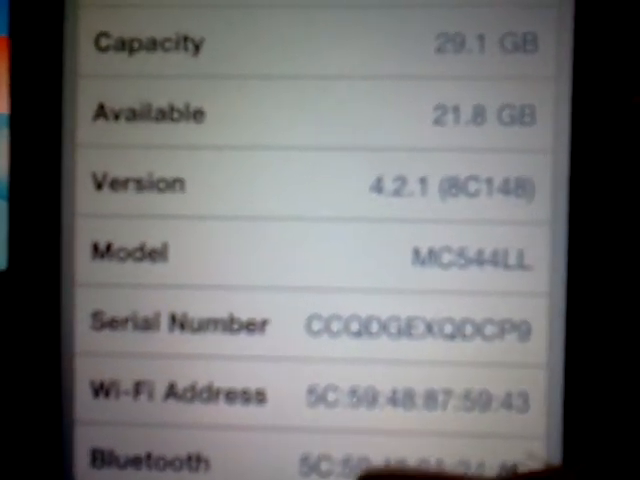
{"action": "scroll", "scroll_direction": "down", "scroll_amount": 3}
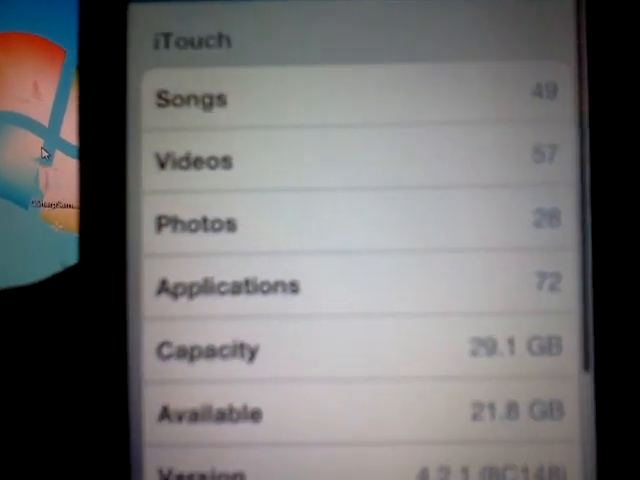